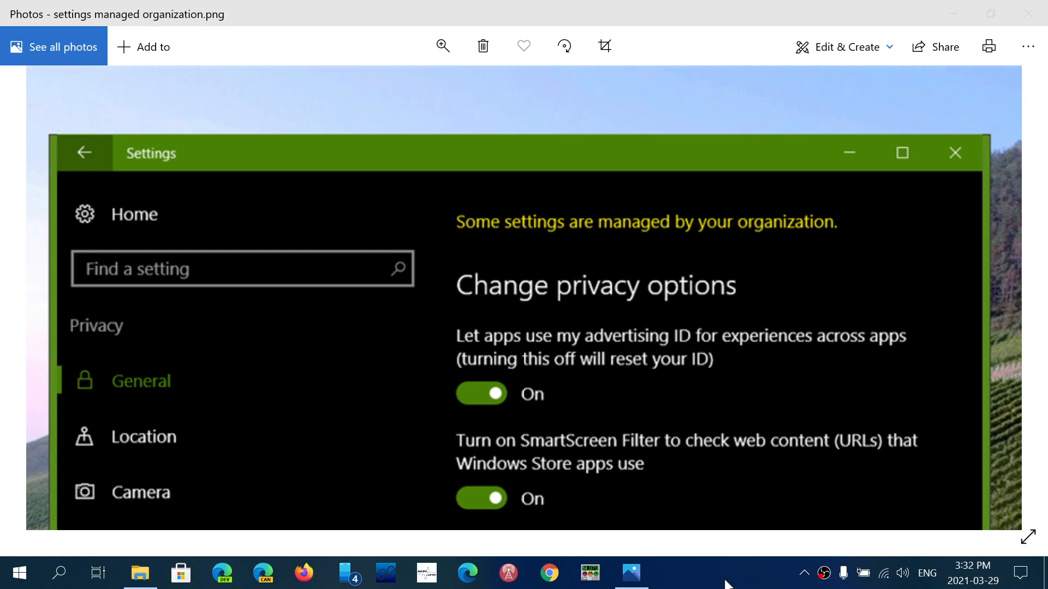
mouse_move(705, 573)
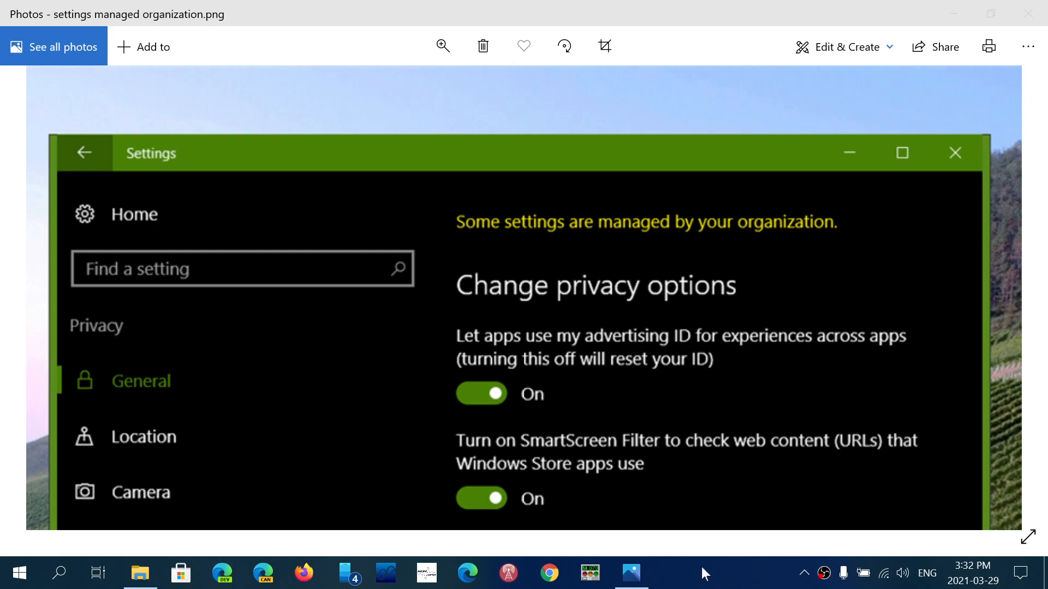
mouse_move(64, 572)
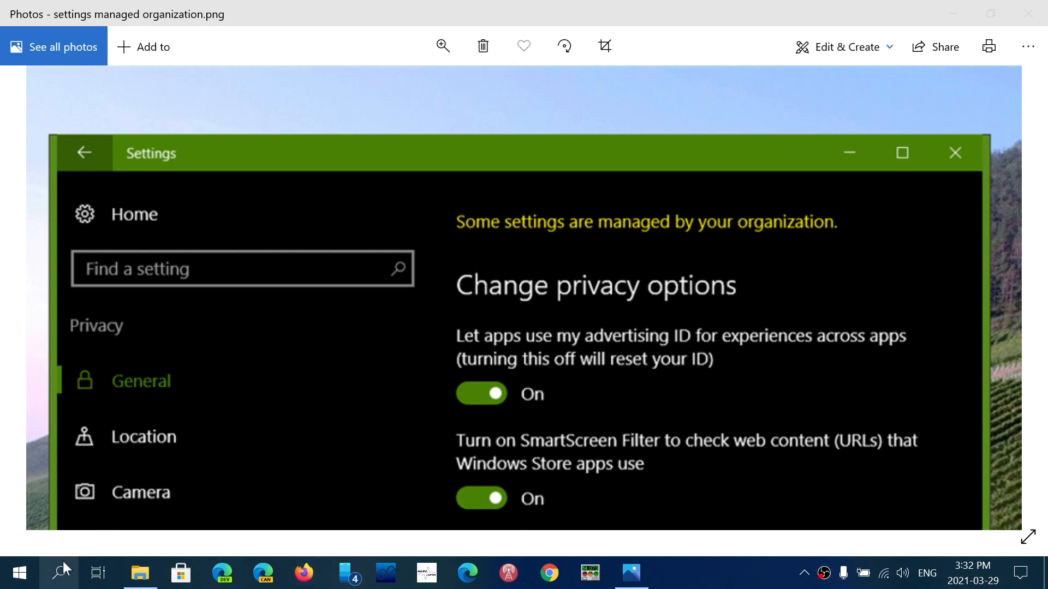
Step: Start typing a command in the Run dialog after reviewing the managed-by-organization screenshot
type("re")
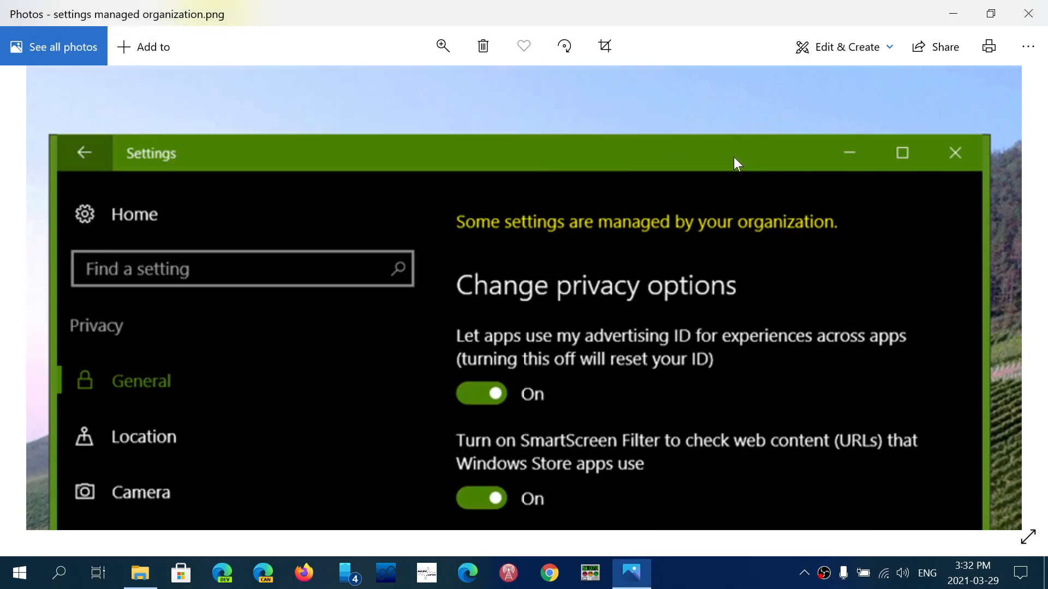
mouse_move(639, 173)
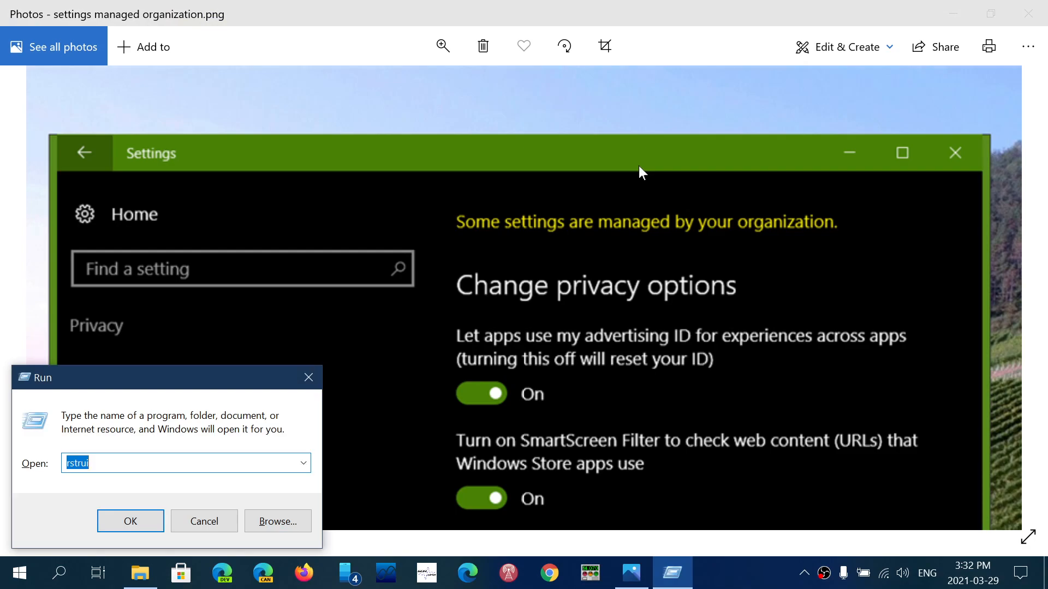
Step: Launch Registry Editor by running regedit
type("rege")
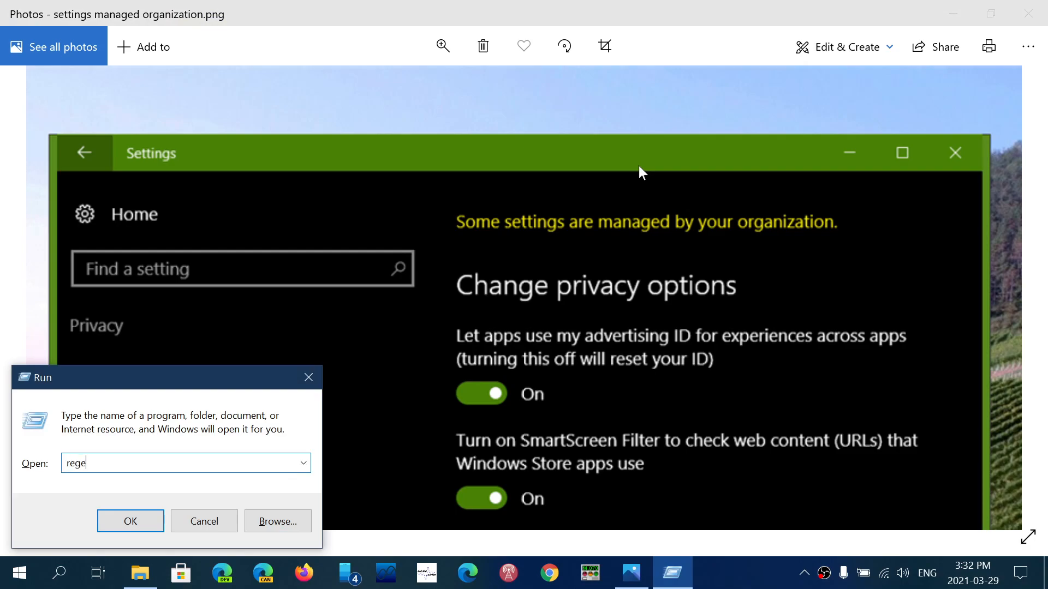
type("dit")
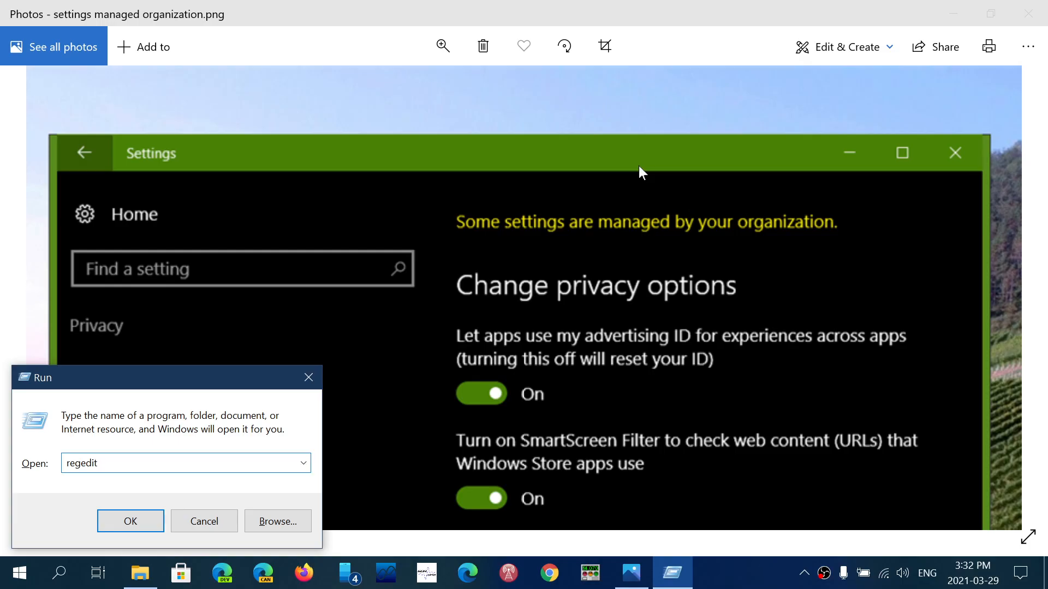
left_click(130, 521)
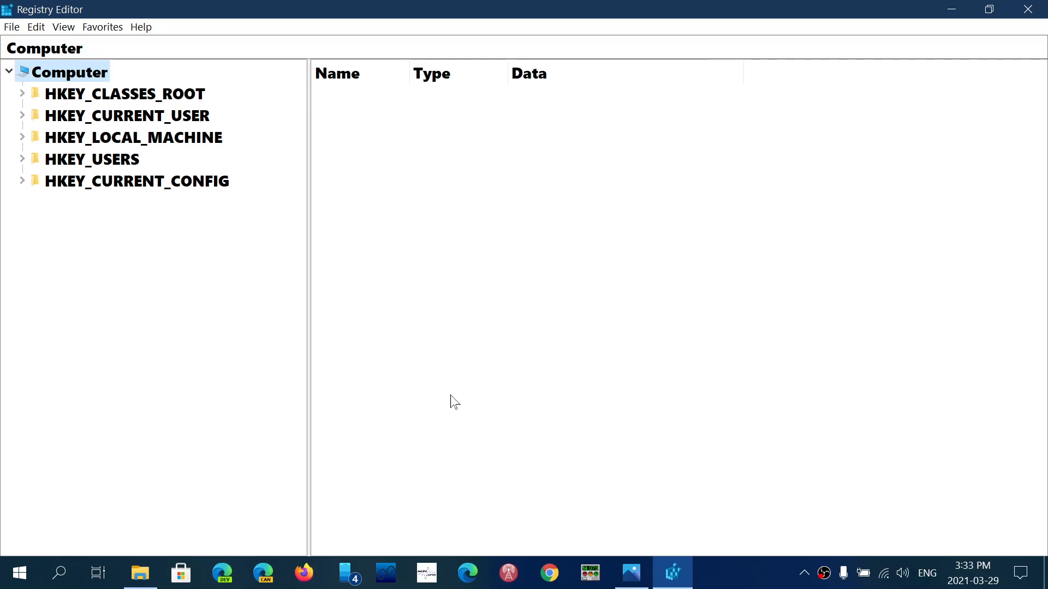
mouse_move(334, 420)
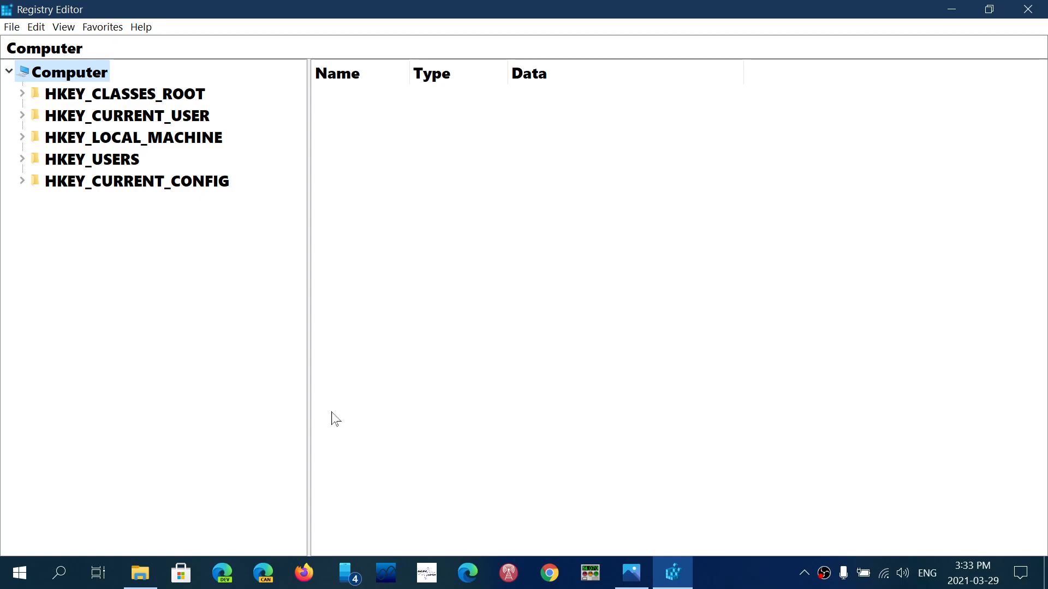
mouse_move(24, 119)
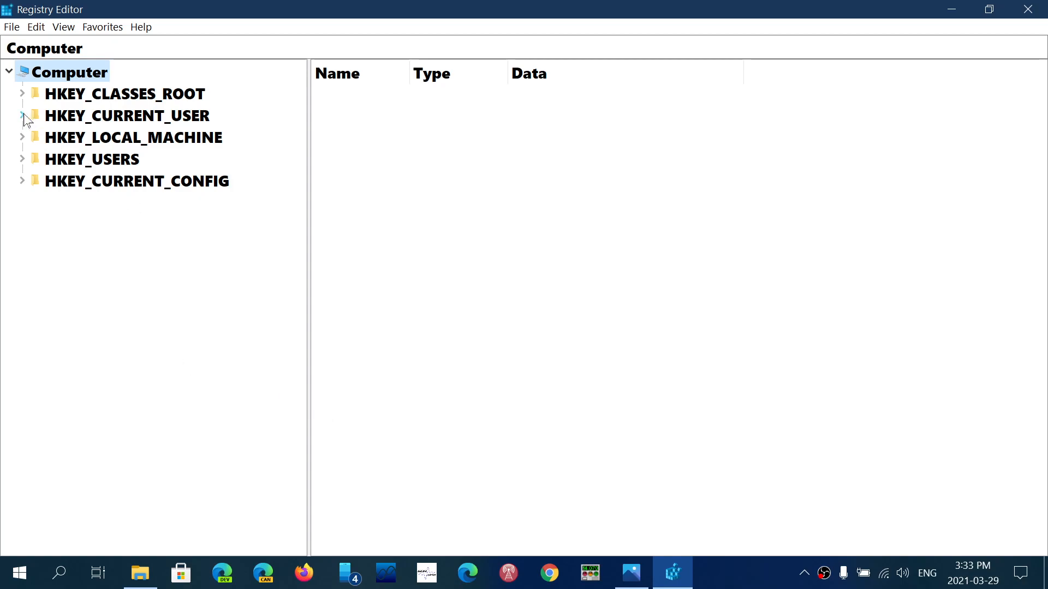
Step: Expand HKEY_CURRENT_USER\SOFTWARE\Policies\Microsoft\Windows\CurrentVersion in the key tree
left_click(22, 115)
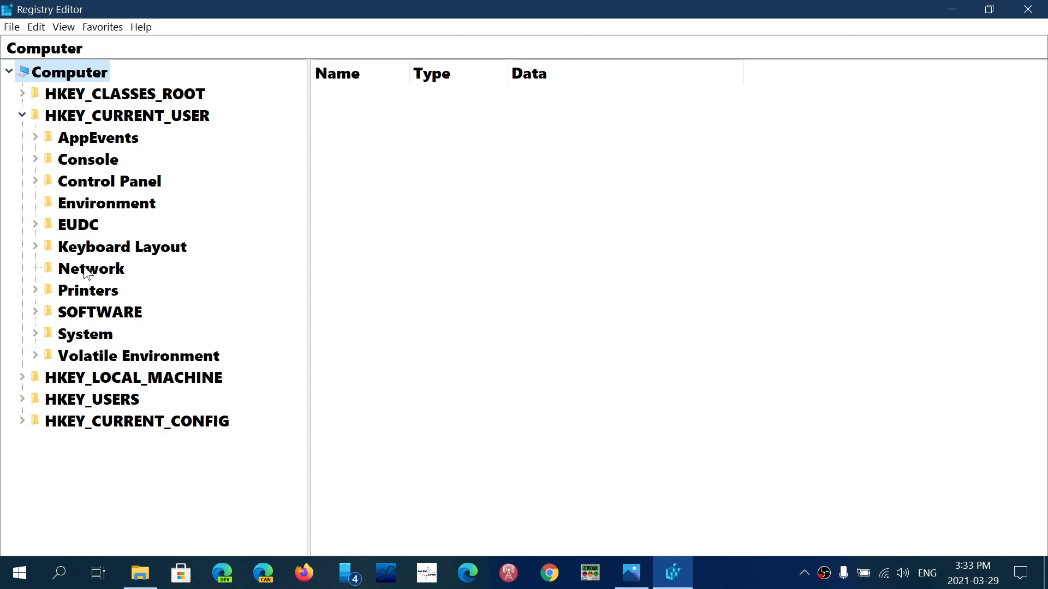
mouse_move(35, 319)
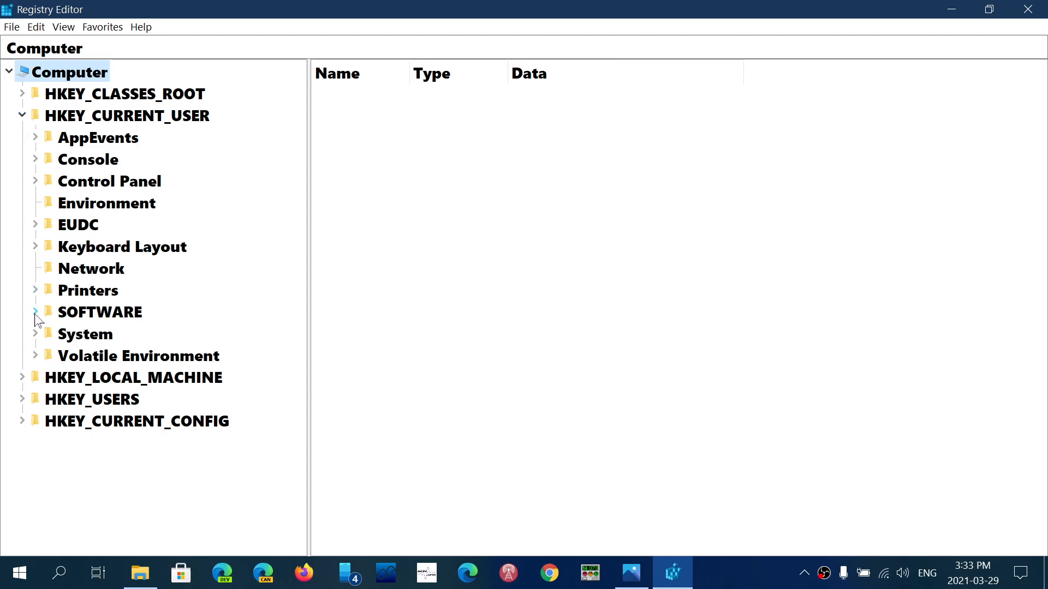
left_click(34, 312)
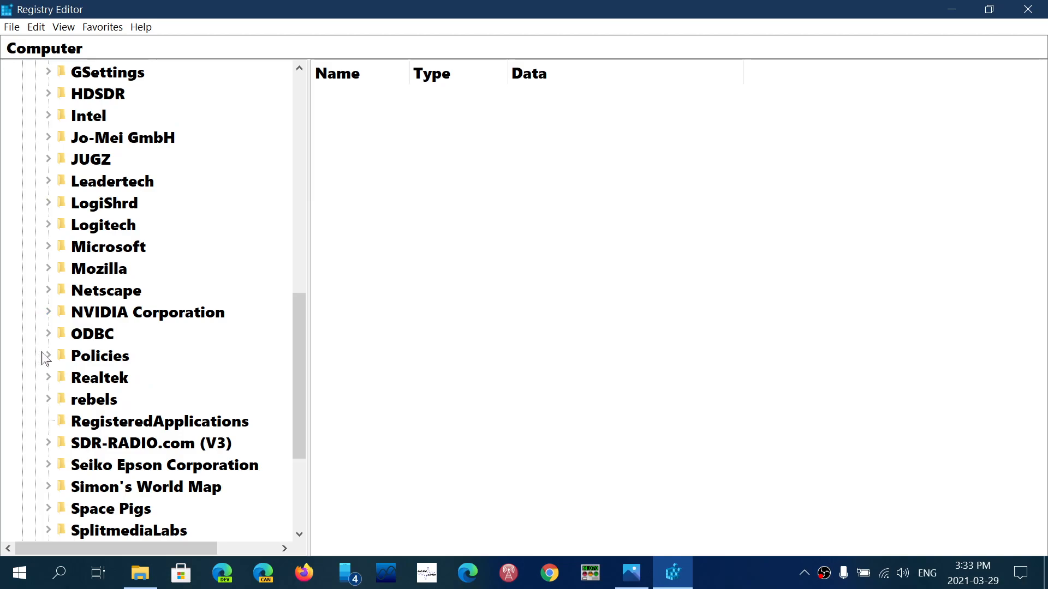
left_click(48, 355)
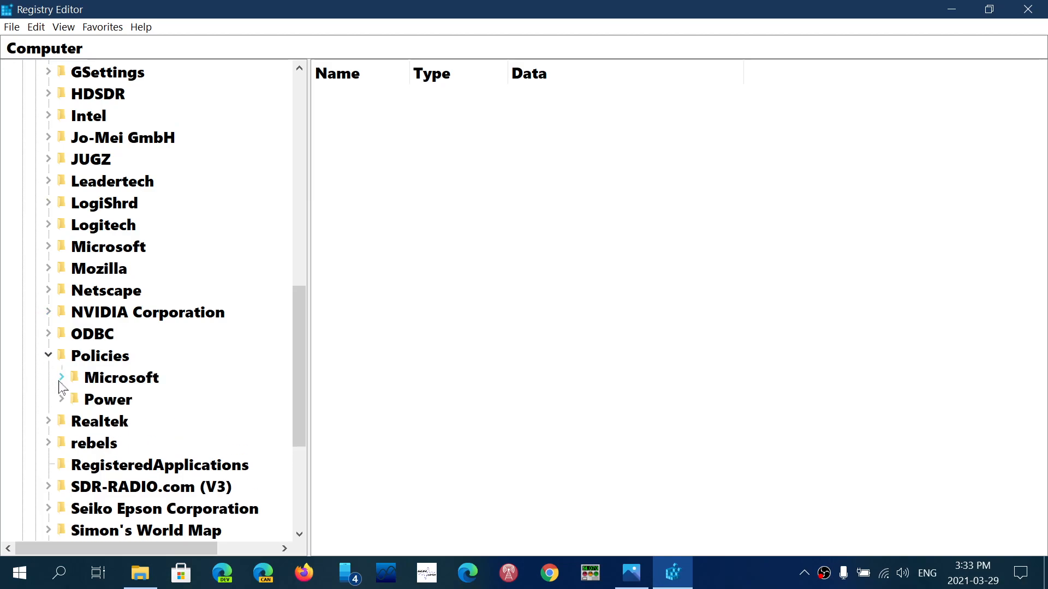
left_click(59, 377)
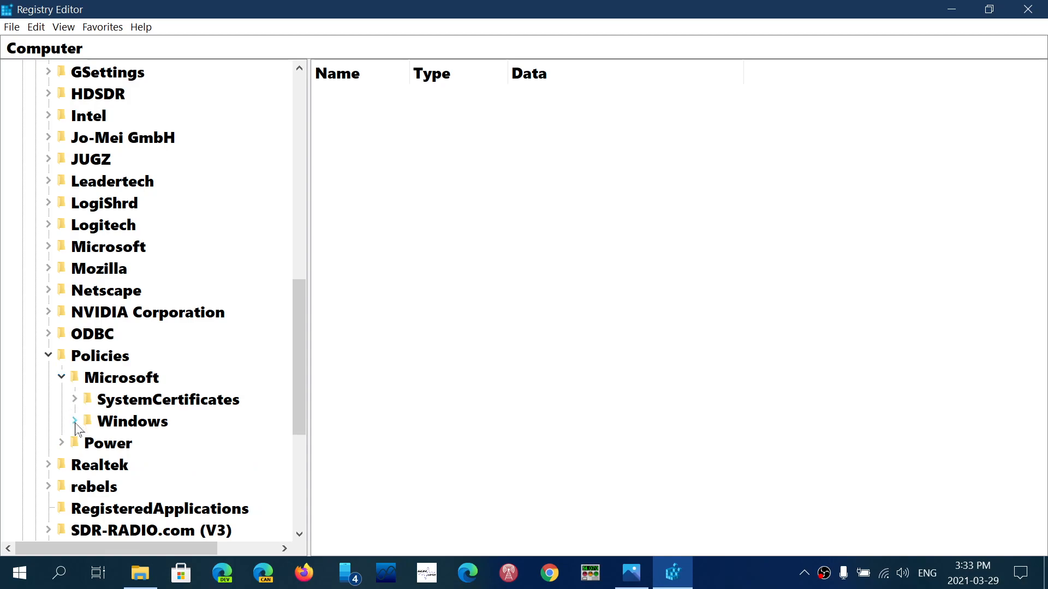
left_click(75, 420)
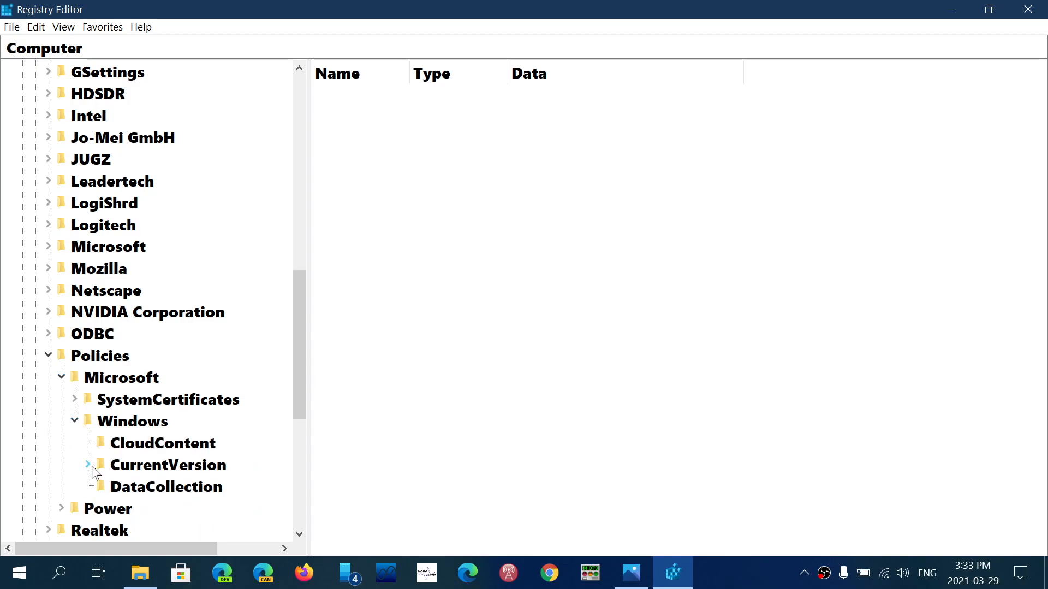
left_click(87, 466)
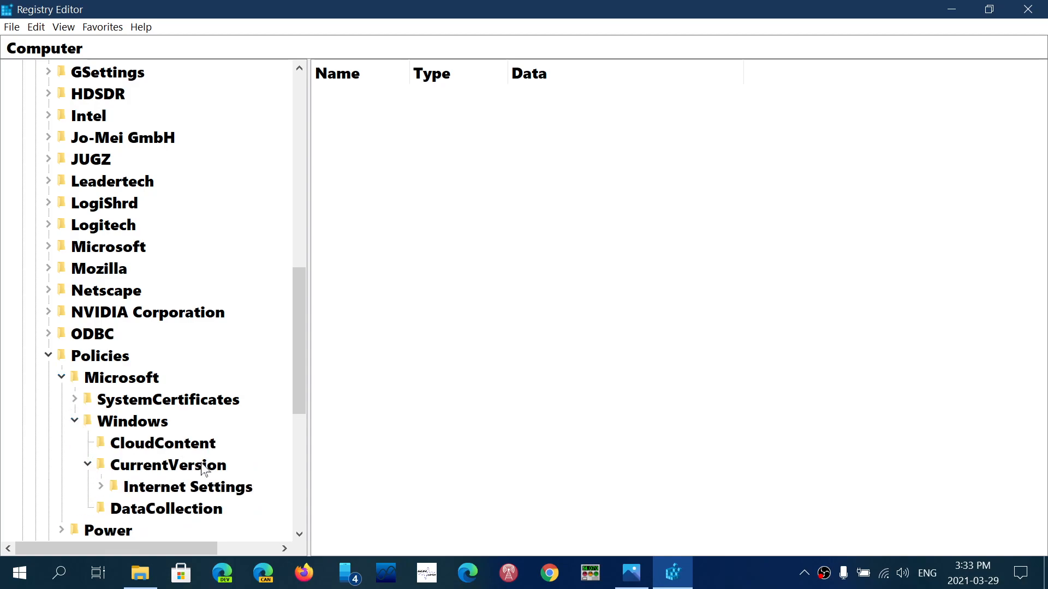
scroll("down", 3)
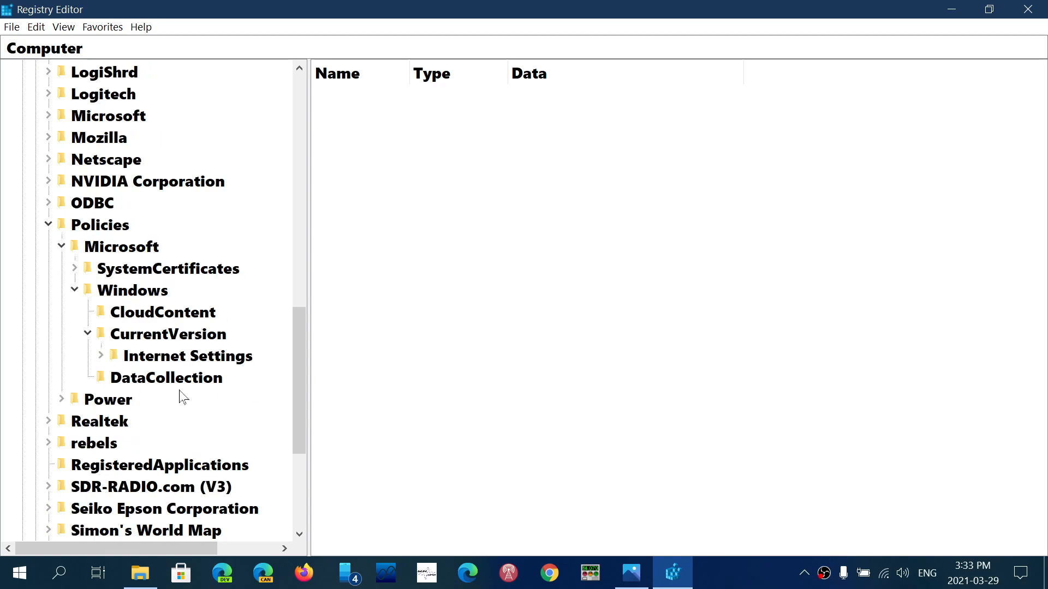
mouse_move(205, 396)
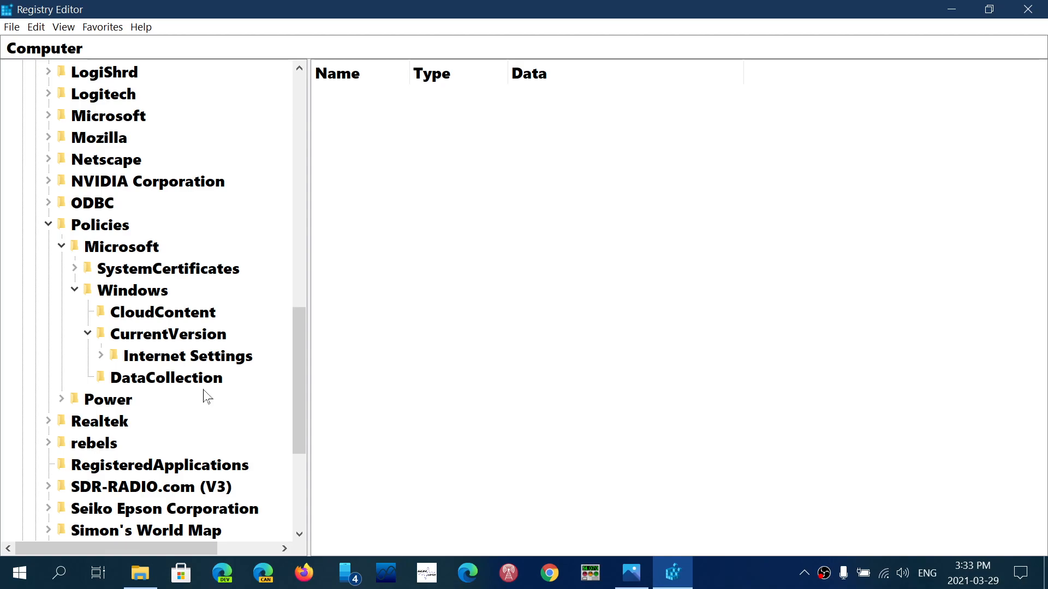
mouse_move(239, 397)
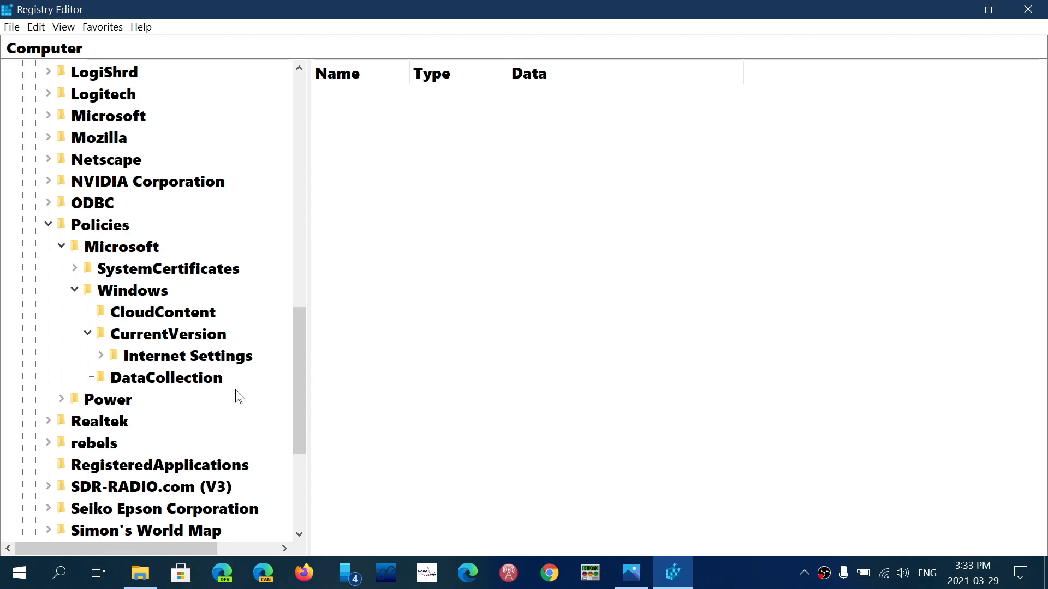
mouse_move(408, 361)
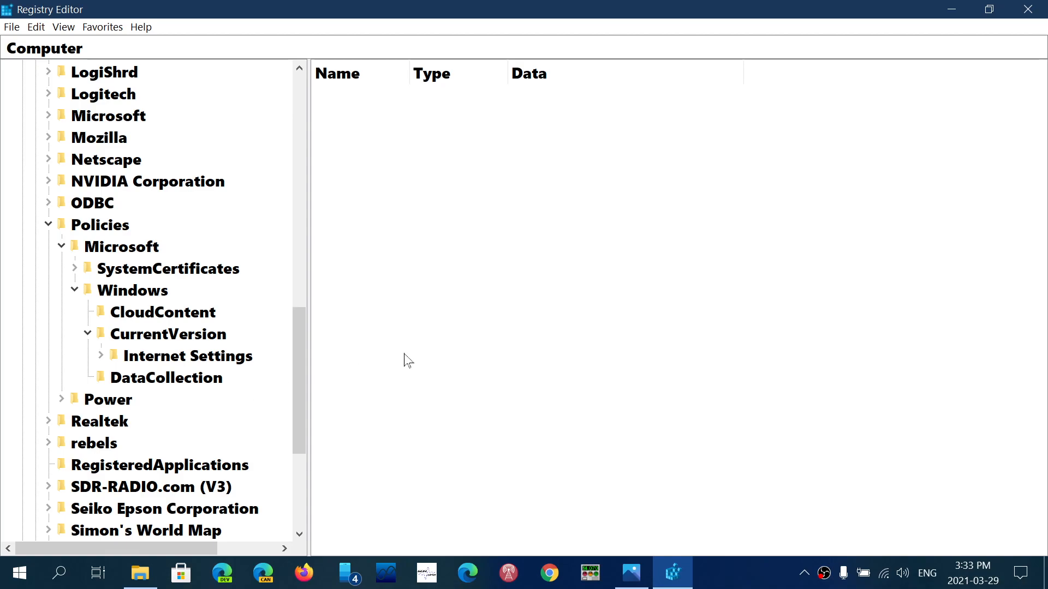
mouse_move(455, 280)
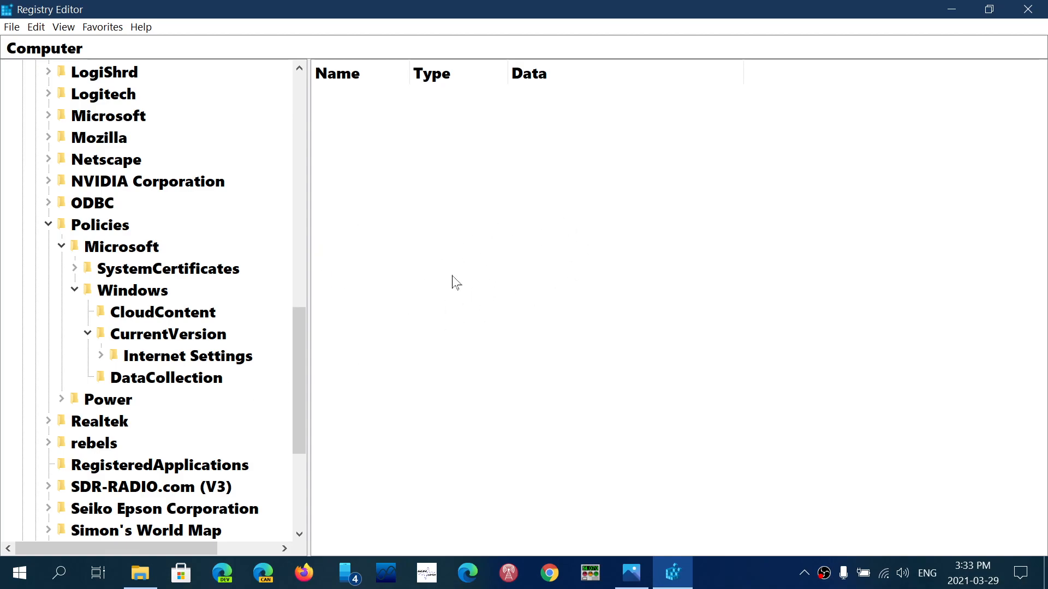
mouse_move(433, 239)
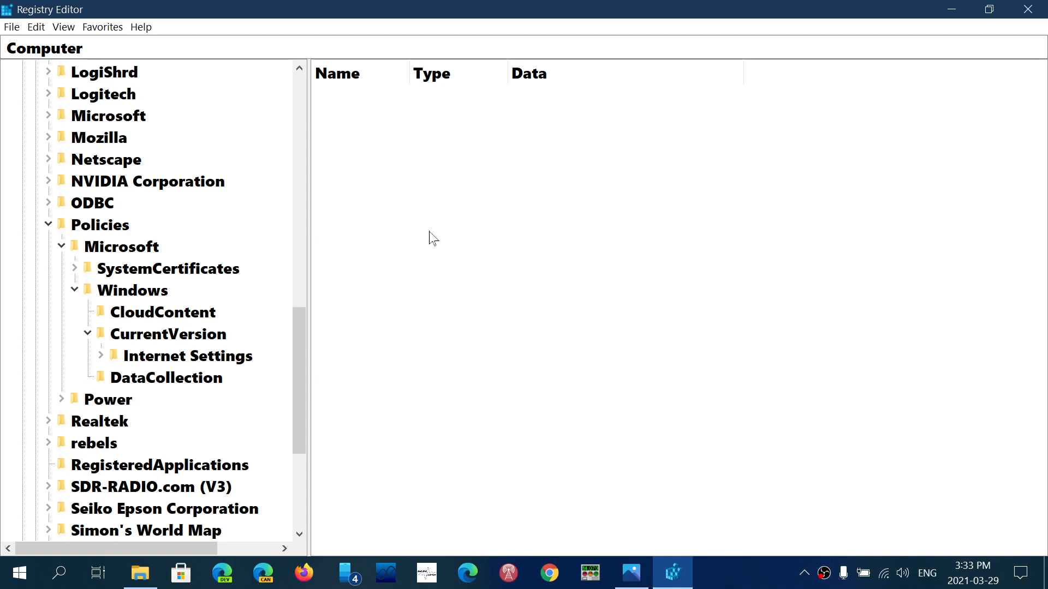
Step: Inspect the Internet Settings key's (Default) value and cancel without changing it
left_click(187, 356)
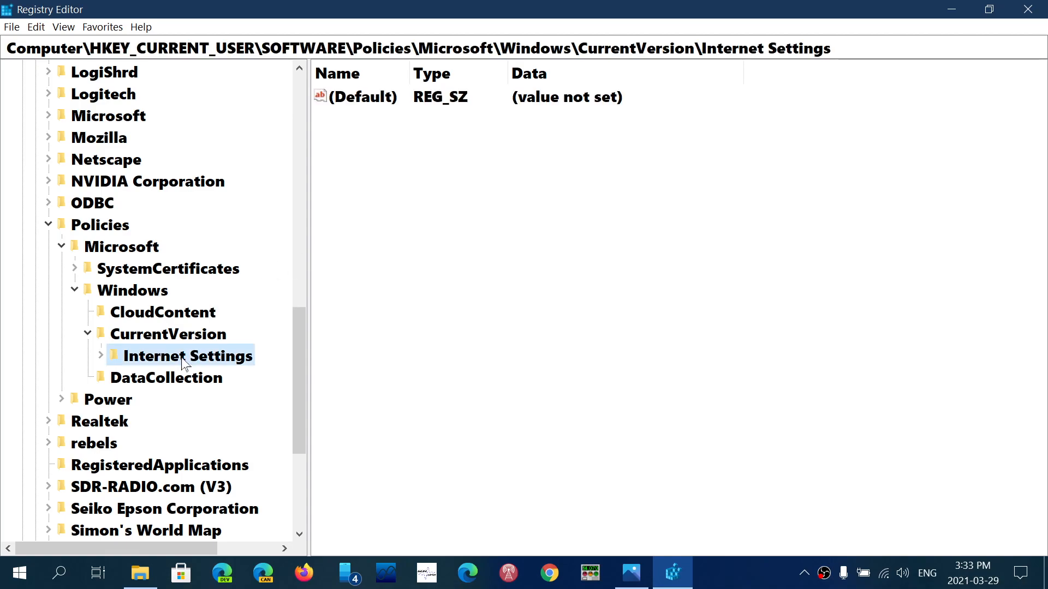
mouse_move(467, 111)
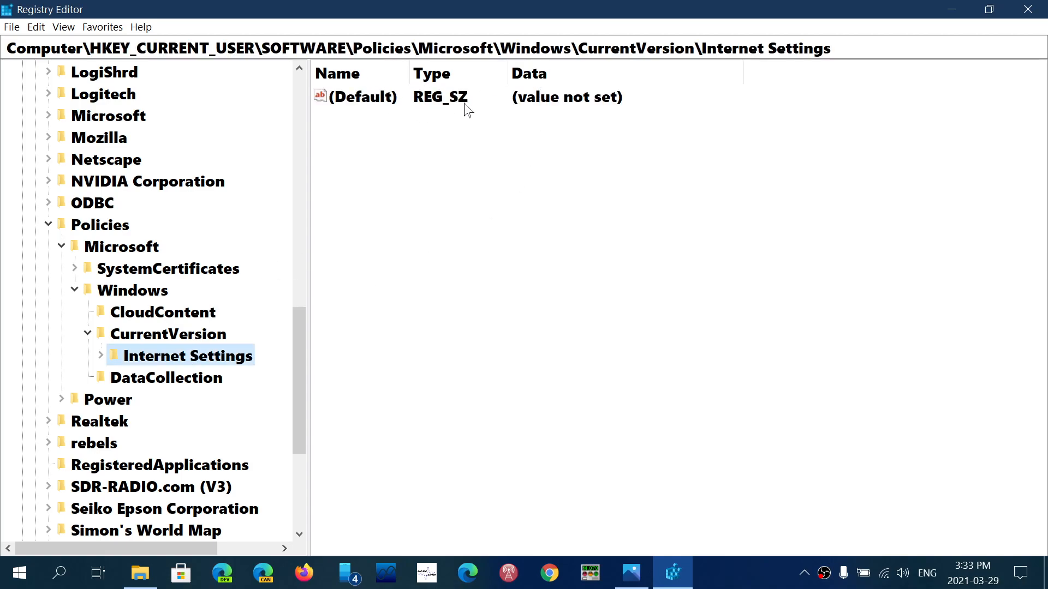
mouse_move(351, 214)
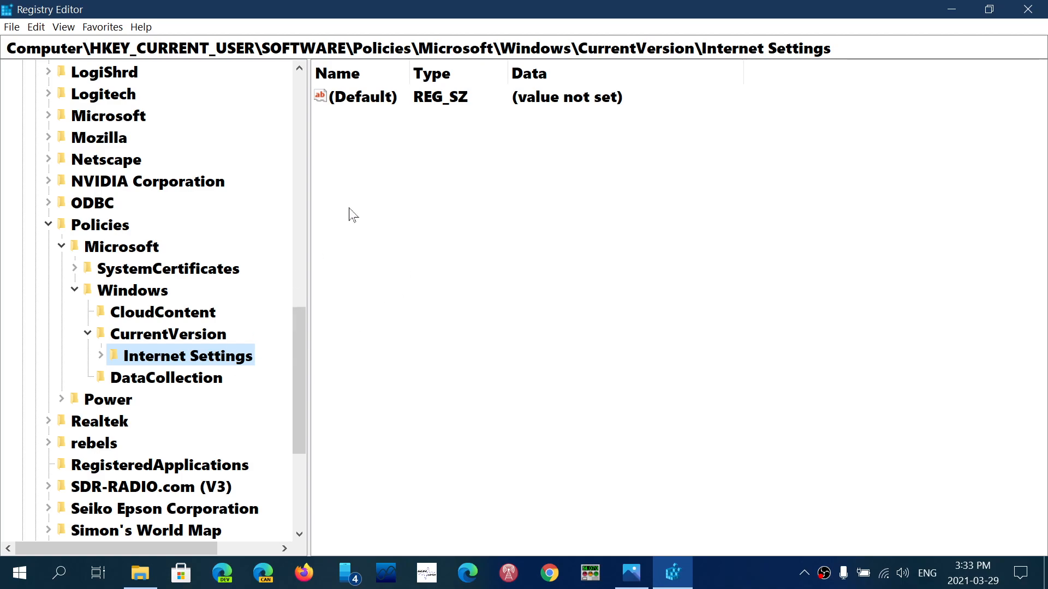
double_click(357, 96)
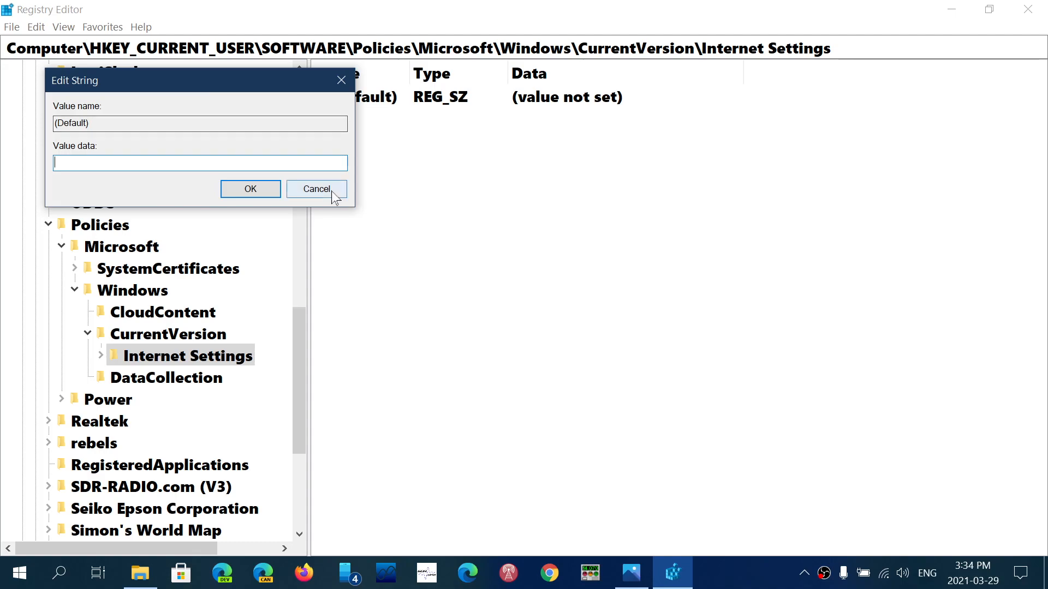
left_click(315, 188)
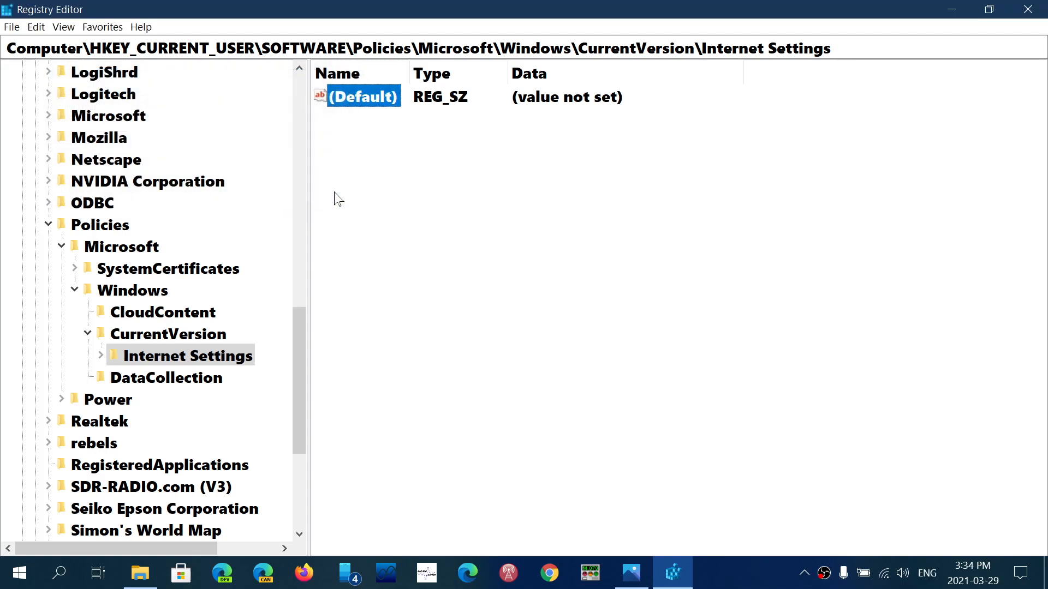
left_click(167, 334)
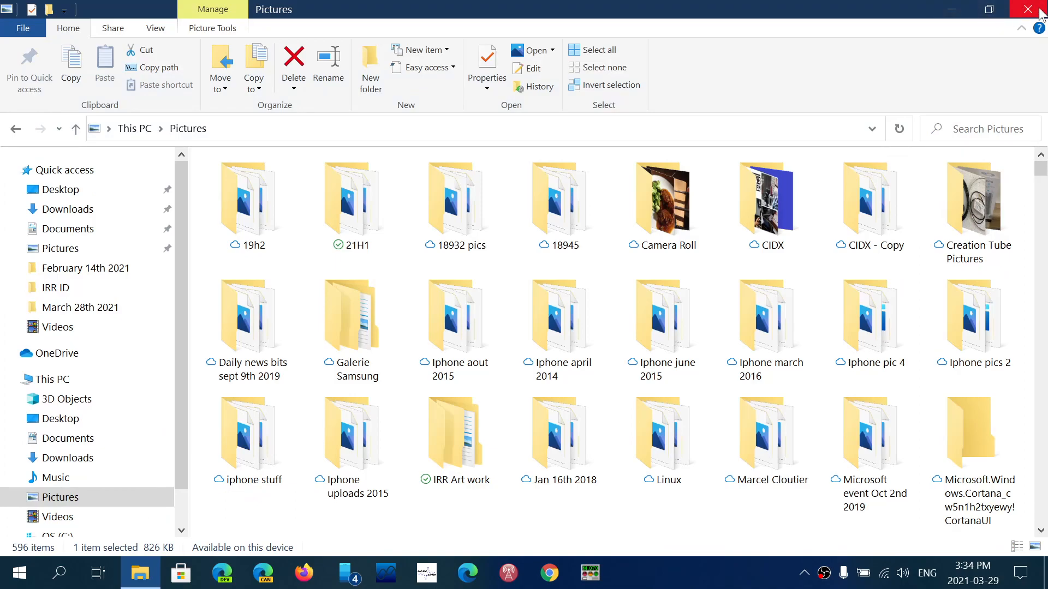
Step: Close the Pictures File Explorer window to leave the desktop clear
left_click(1031, 9)
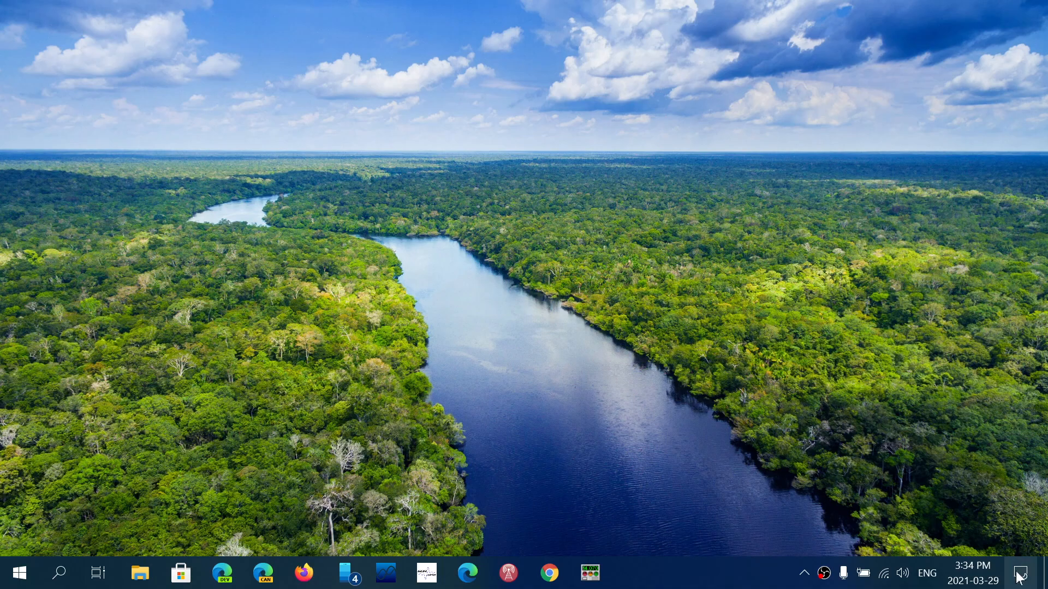
left_click(1021, 573)
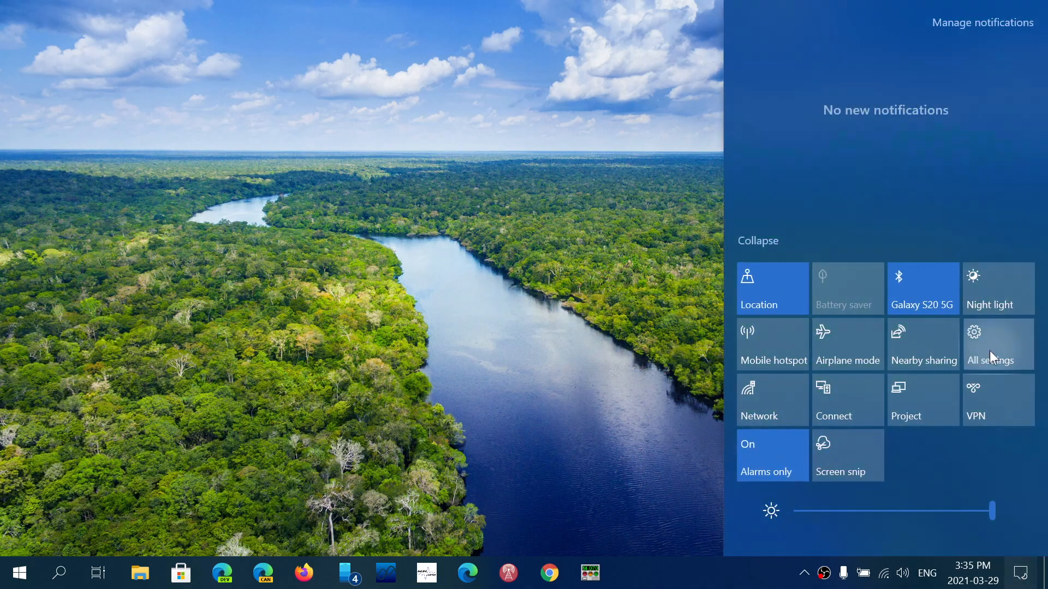
left_click(988, 344)
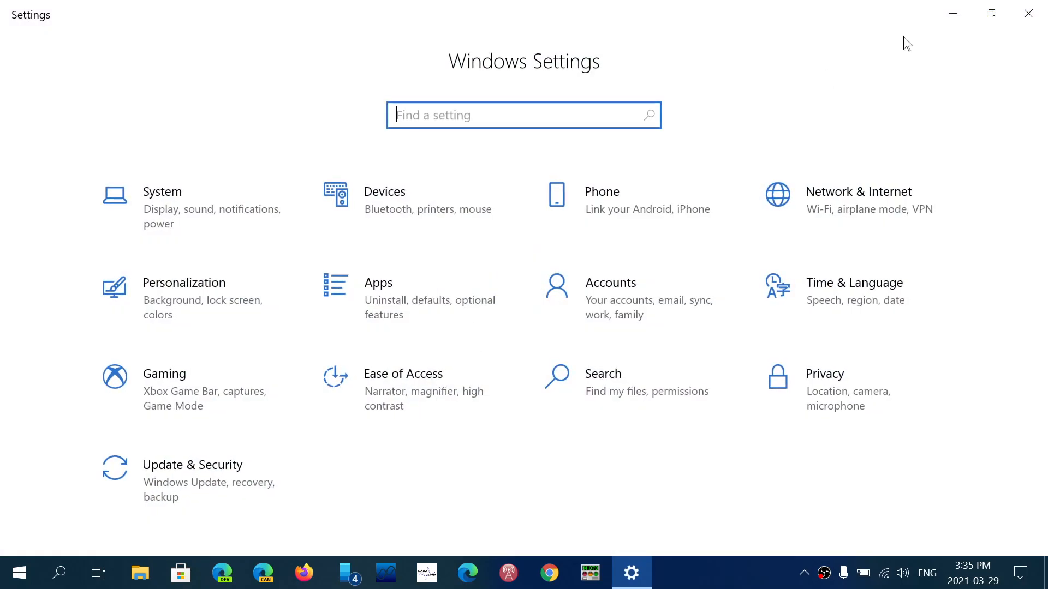
mouse_move(299, 287)
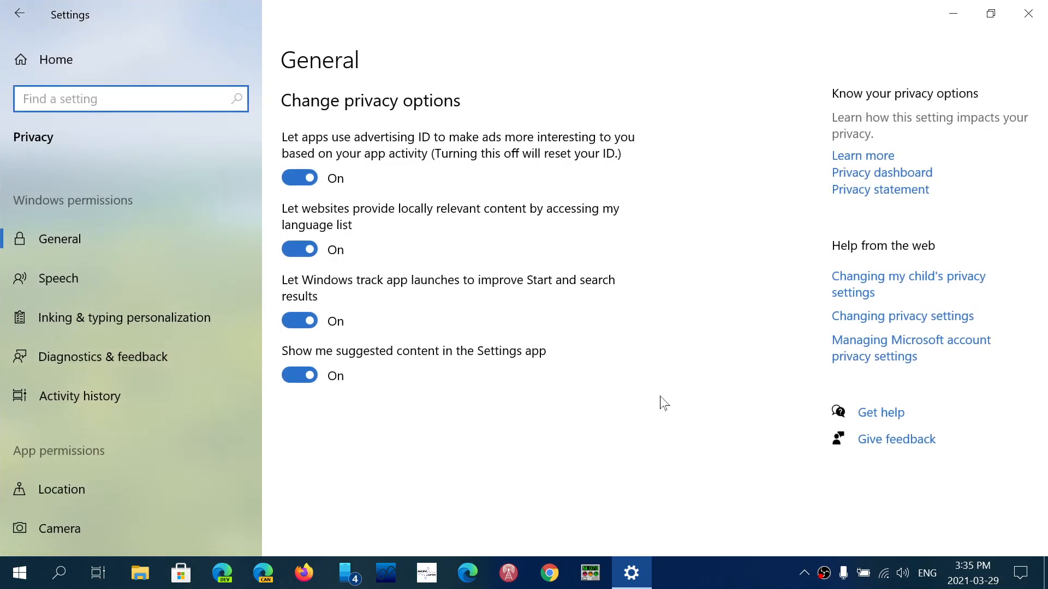
mouse_move(850, 15)
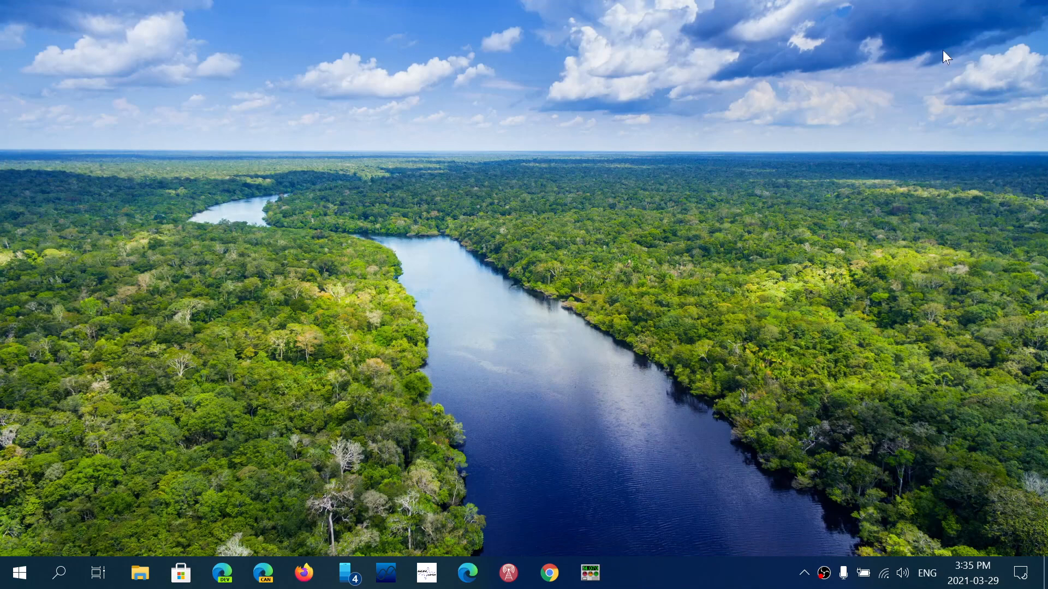
mouse_move(754, 319)
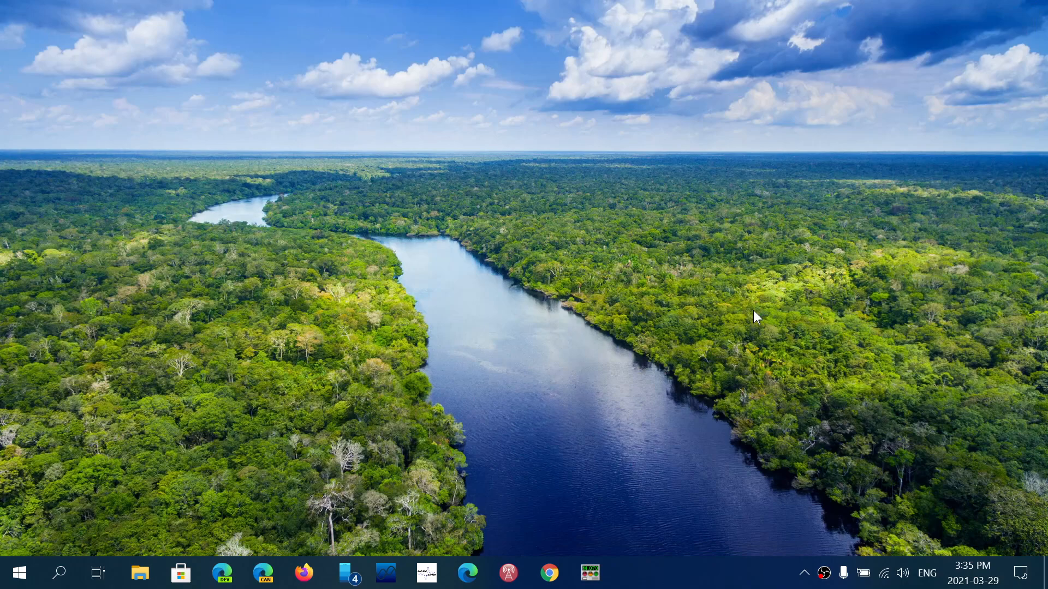